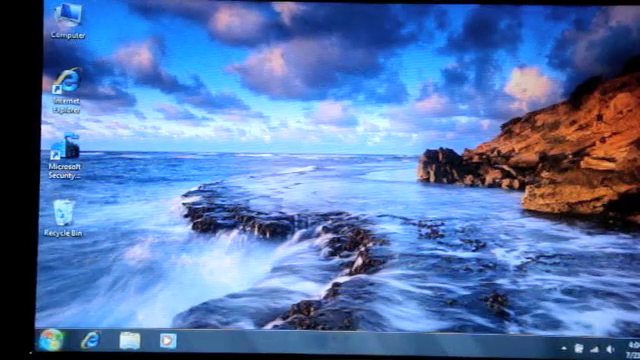
# Launch Internet Explorer from the Start menu and scroll the MSN homepage down and back up.
pyautogui.click(22, 340)
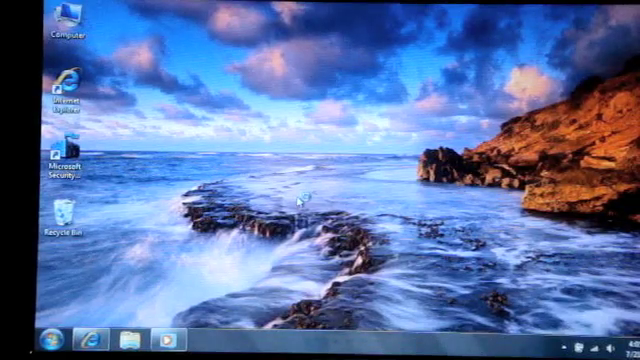
pyautogui.click(149, 336)
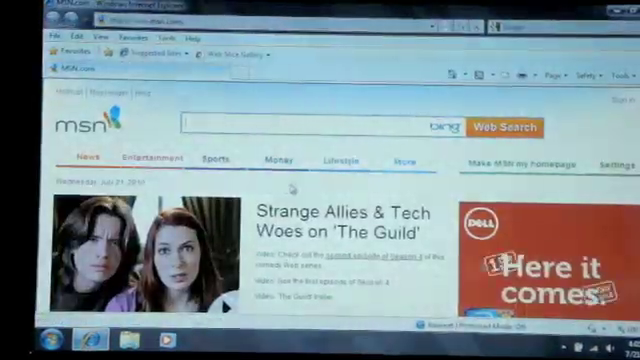
pyautogui.scroll(-3)
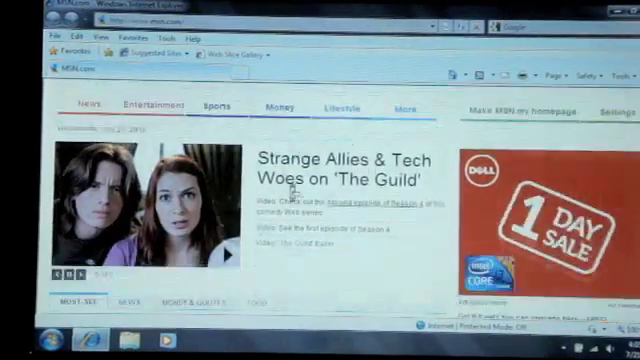
pyautogui.scroll(3)
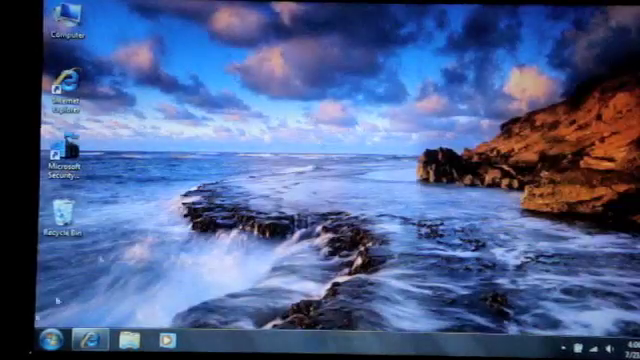
# Browse All Programs to the Microsoft Office folder for Word 2007, then reopen the Start menu.
pyautogui.click(19, 340)
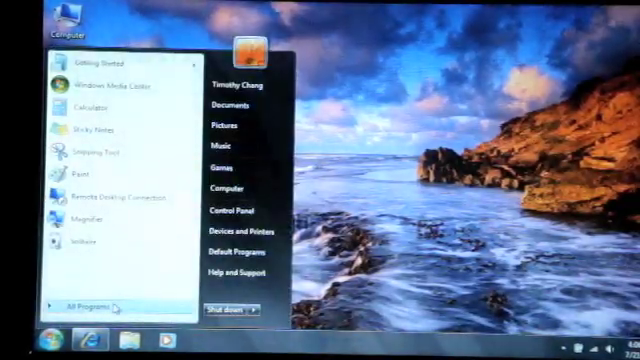
pyautogui.click(90, 301)
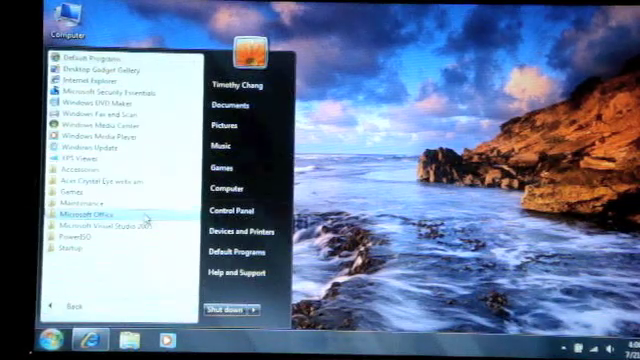
pyautogui.click(88, 213)
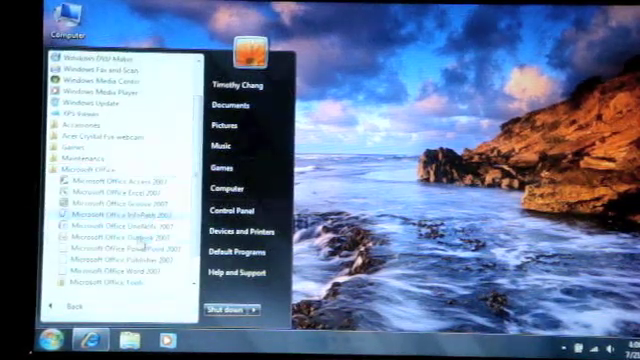
pyautogui.moveTo(100, 270)
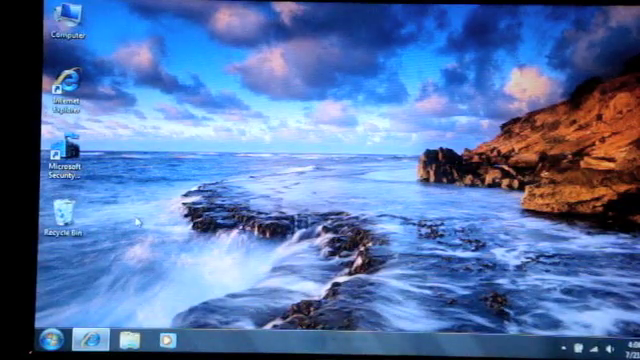
pyautogui.click(28, 340)
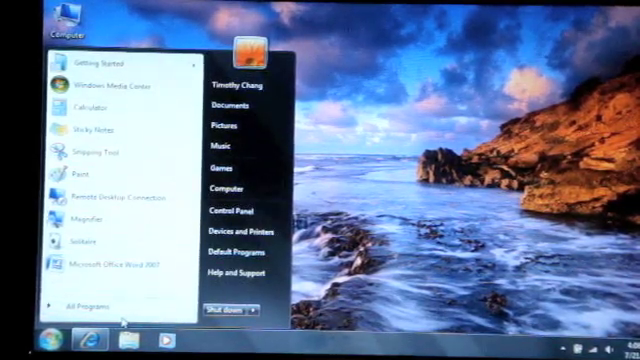
pyautogui.moveTo(374, 188)
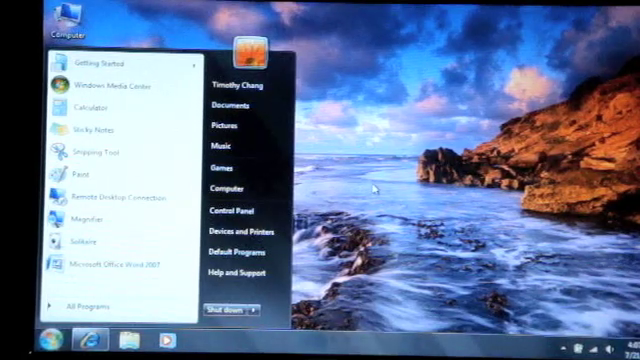